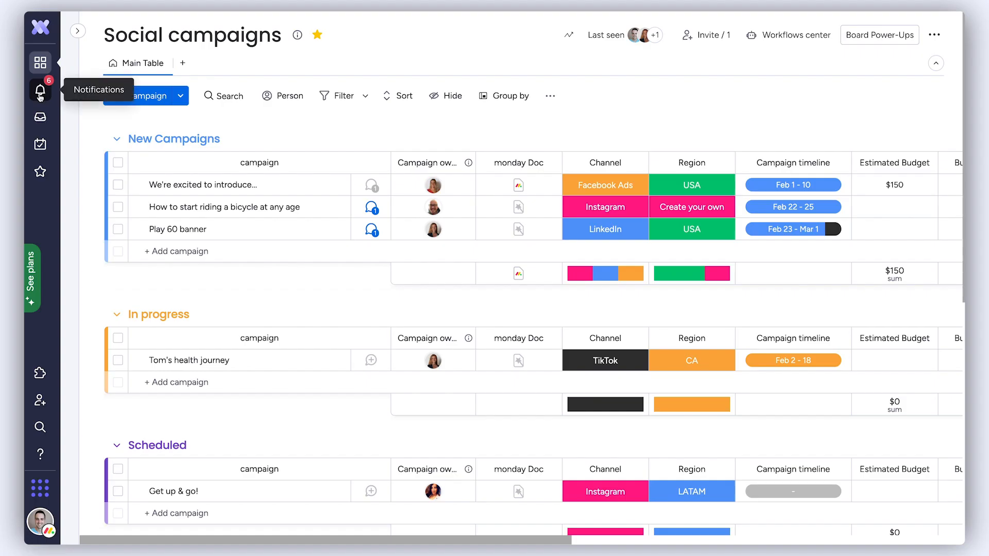
# - Open the notifications list from the sidebar bell over the Social campaigns board
pyautogui.click(40, 91)
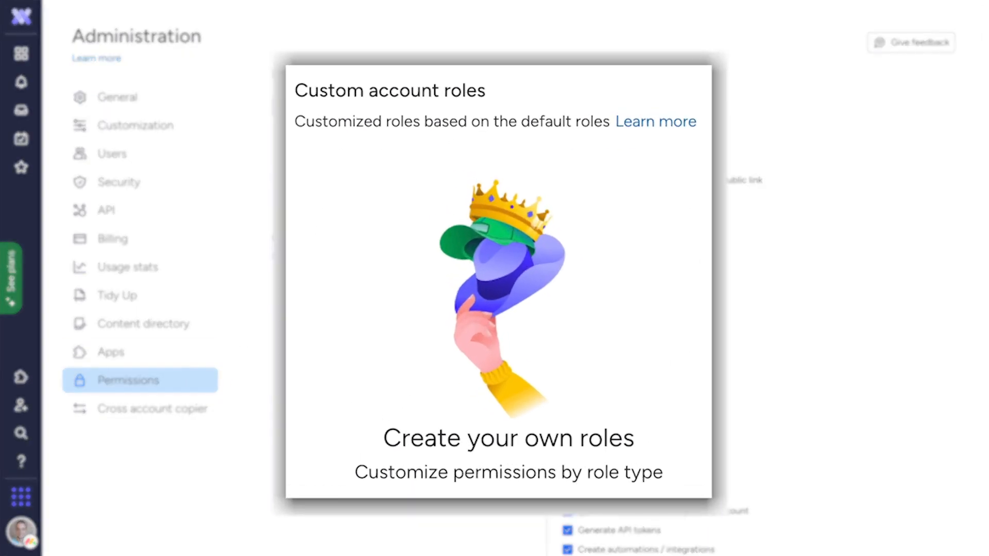
# - Create a custom account role named 'Finance' based on the Member role
pyautogui.click(500, 74)
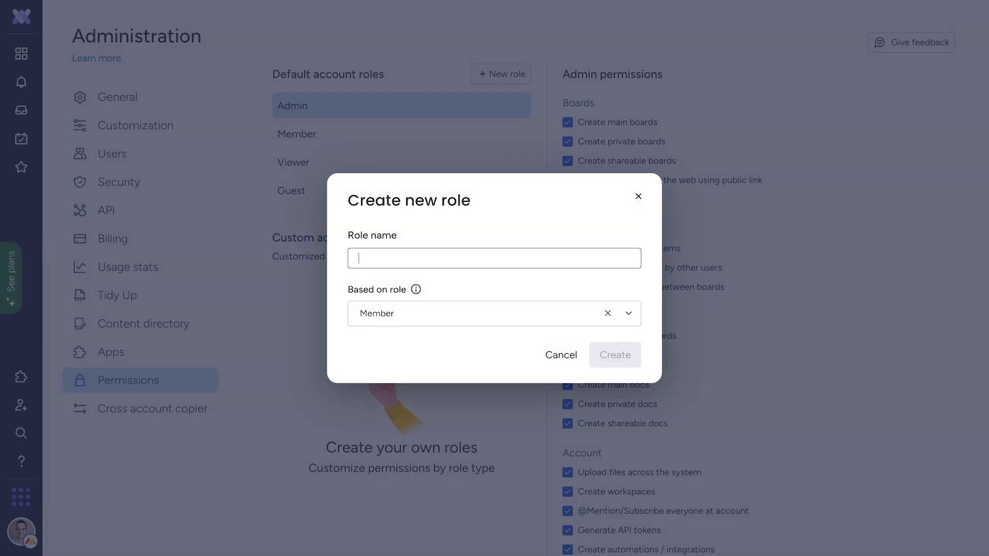
pyautogui.write('Finance')
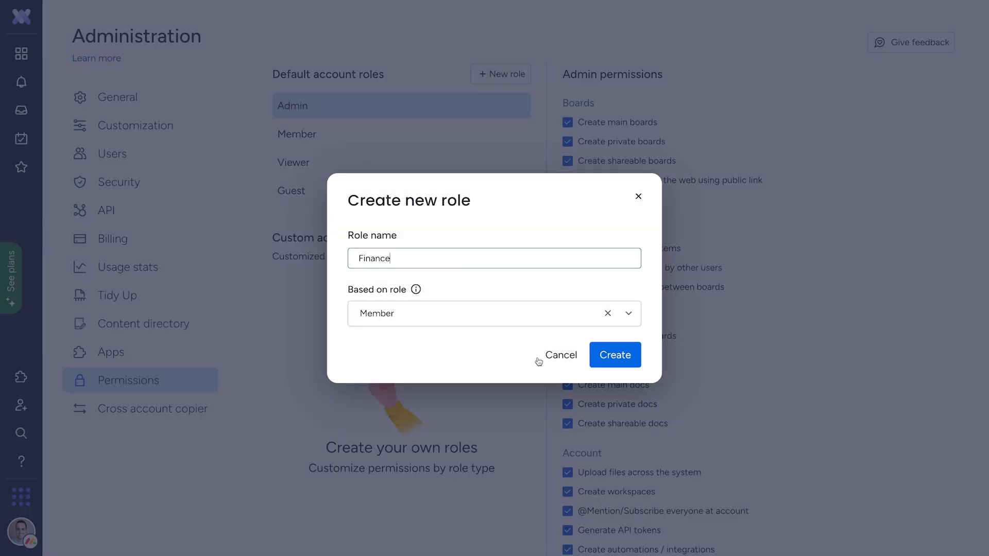
pyautogui.click(615, 354)
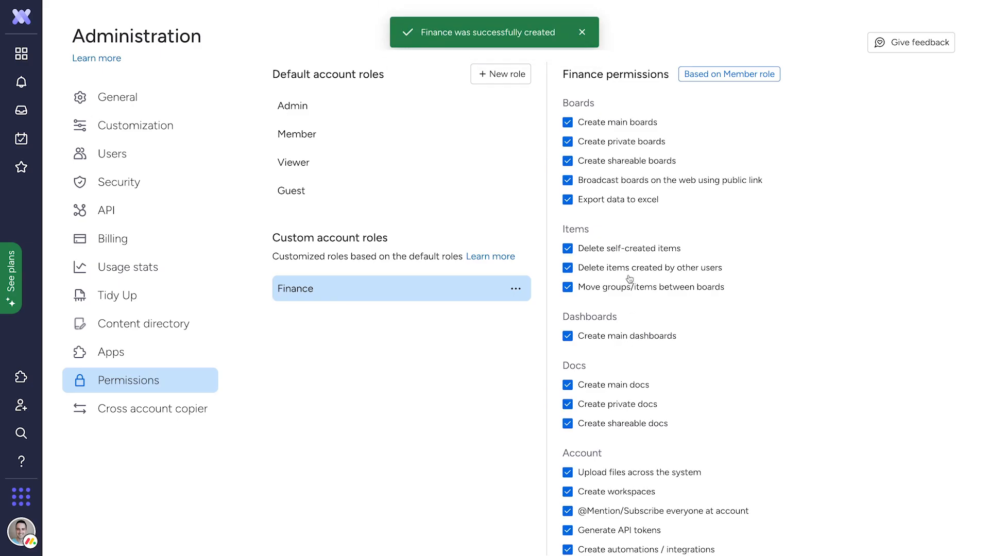
pyautogui.click(567, 199)
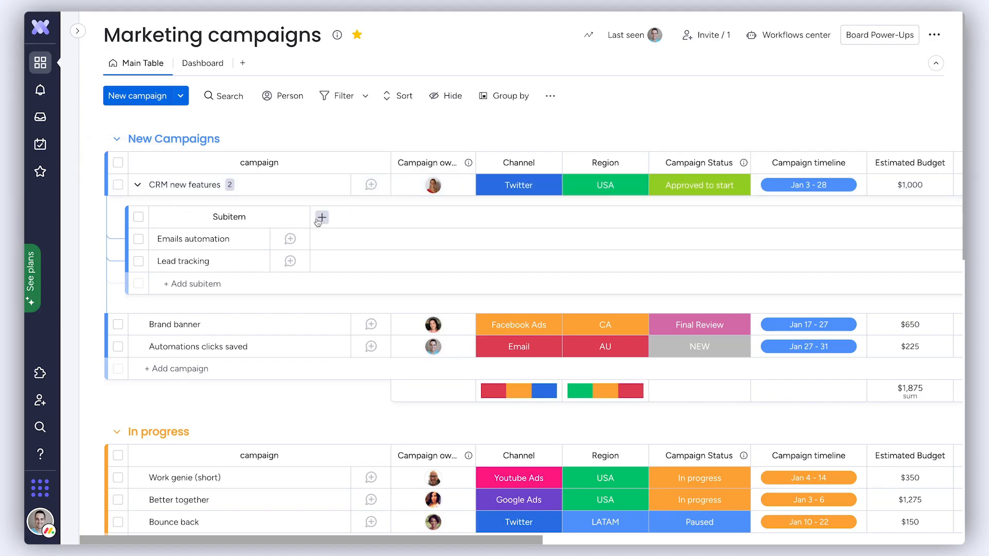
# - Copy the Campaign owner, Channel and Region columns to the campaign's subitems
pyautogui.click(320, 217)
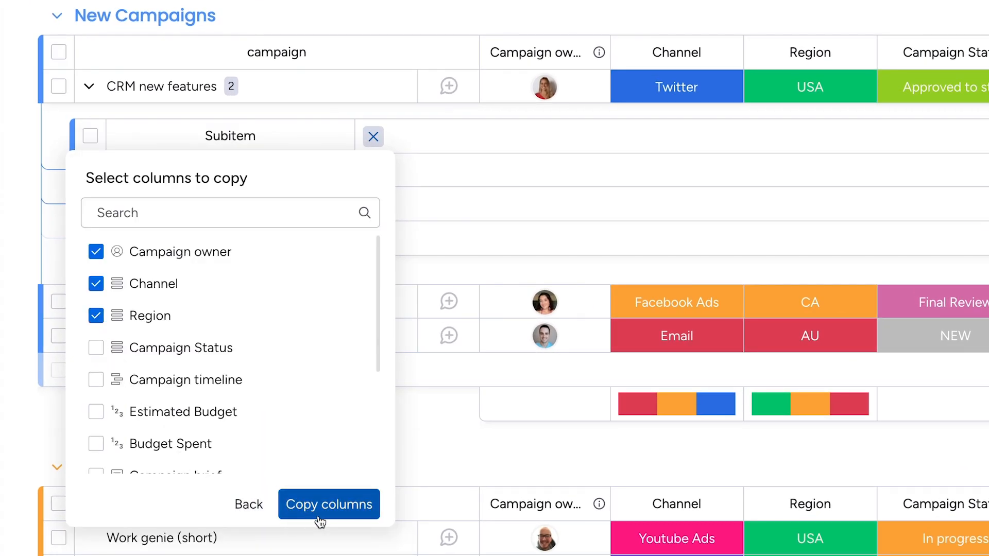
pyautogui.click(328, 504)
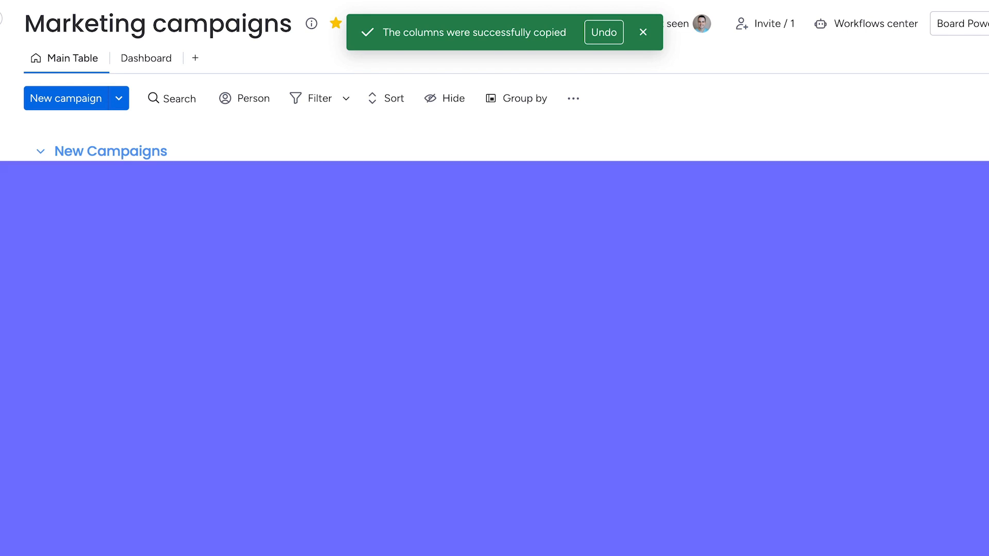
# - Dock the campaign-count-by-channel chart widget in the Marketing campaigns Chart view
pyautogui.click(180, 53)
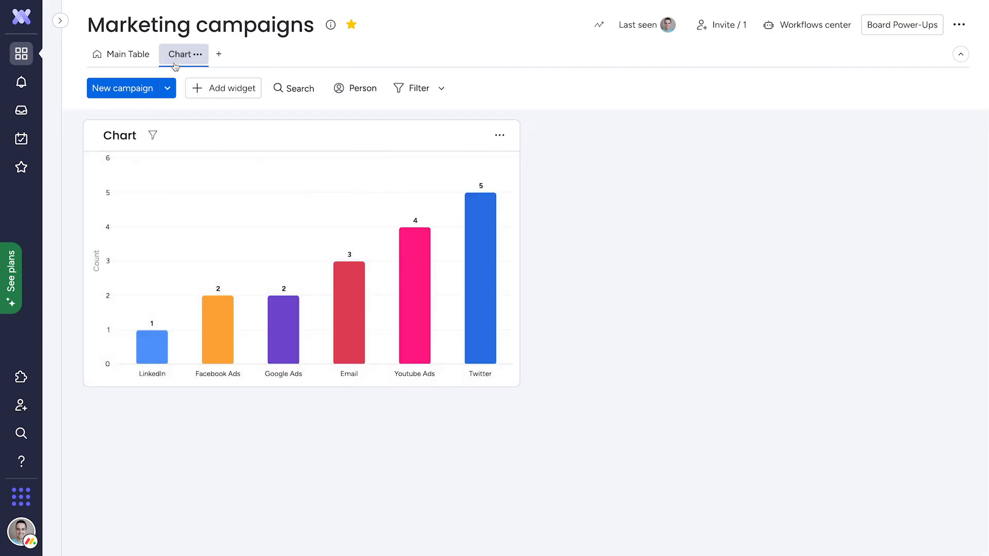
pyautogui.click(499, 135)
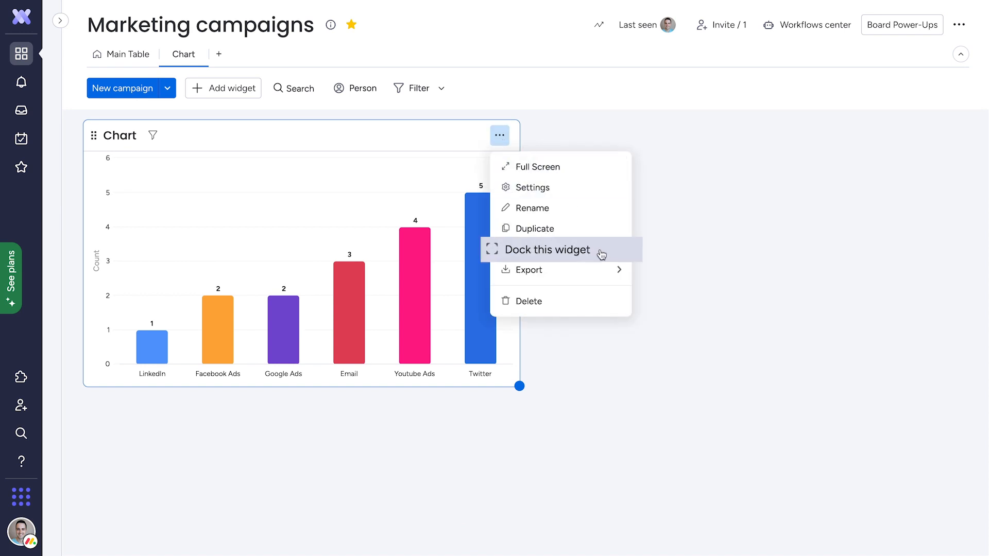
pyautogui.click(546, 249)
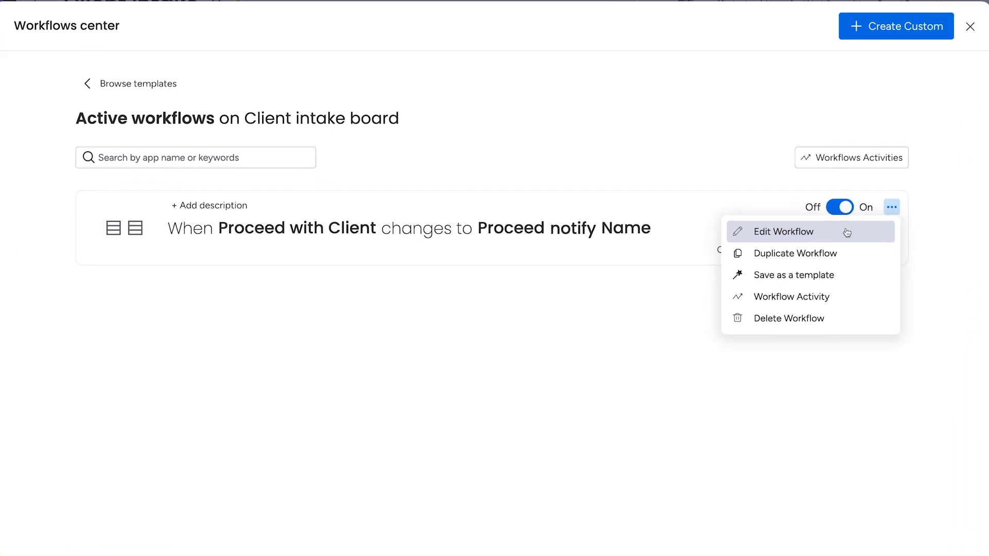
# - Add 'move item to group Proceed' to the Client intake workflow and save it
pyautogui.click(784, 232)
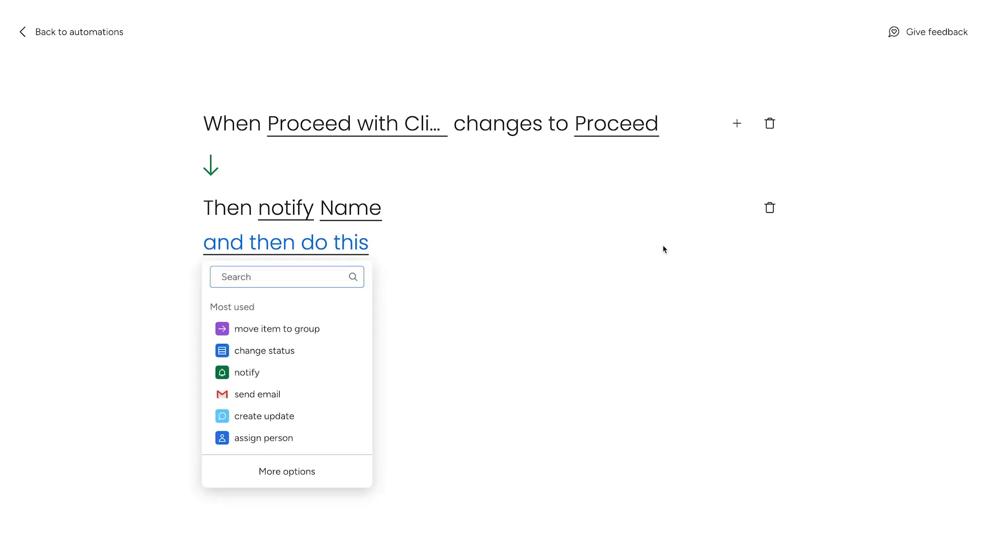
pyautogui.click(276, 328)
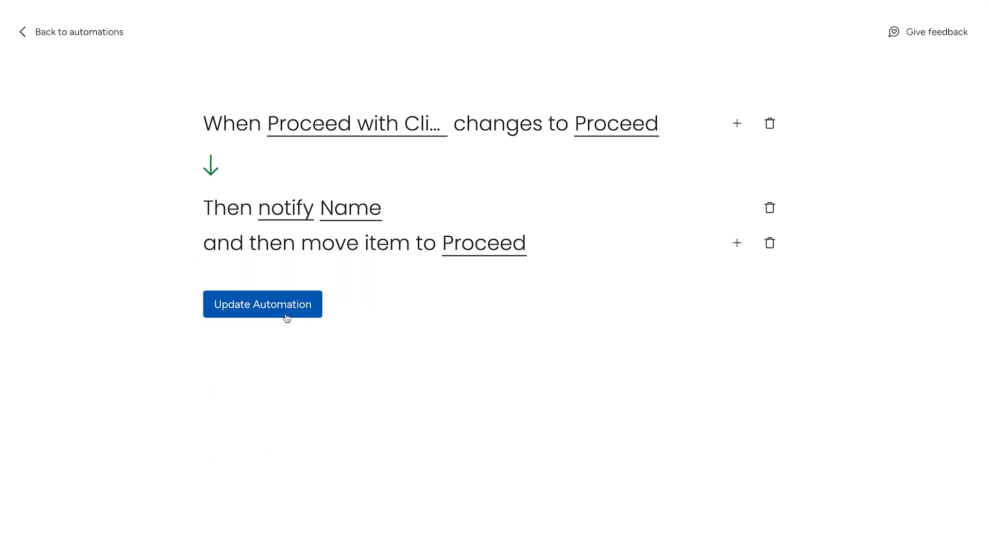
pyautogui.click(262, 304)
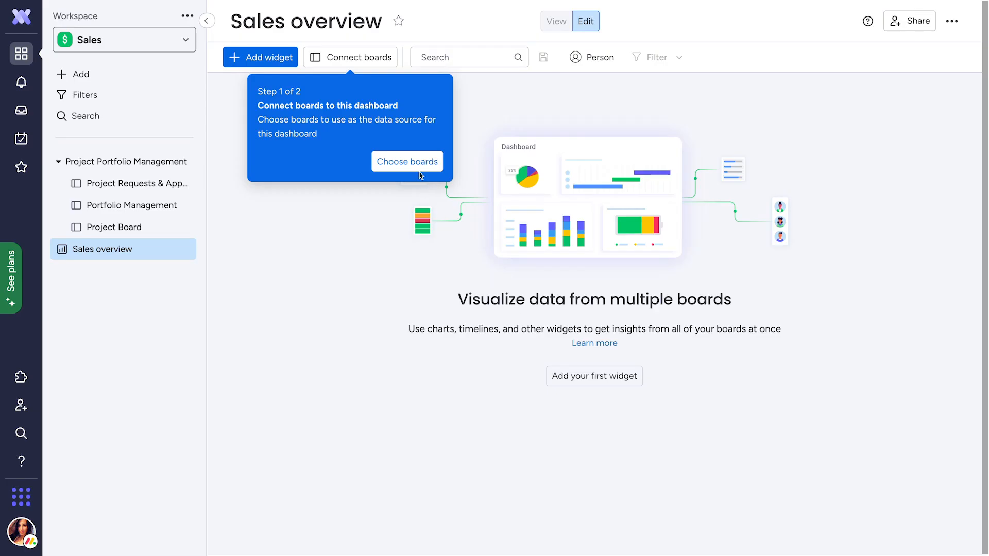
# - Connect the three Sales workspace boards to Sales overview and add a status-count chart
pyautogui.click(407, 162)
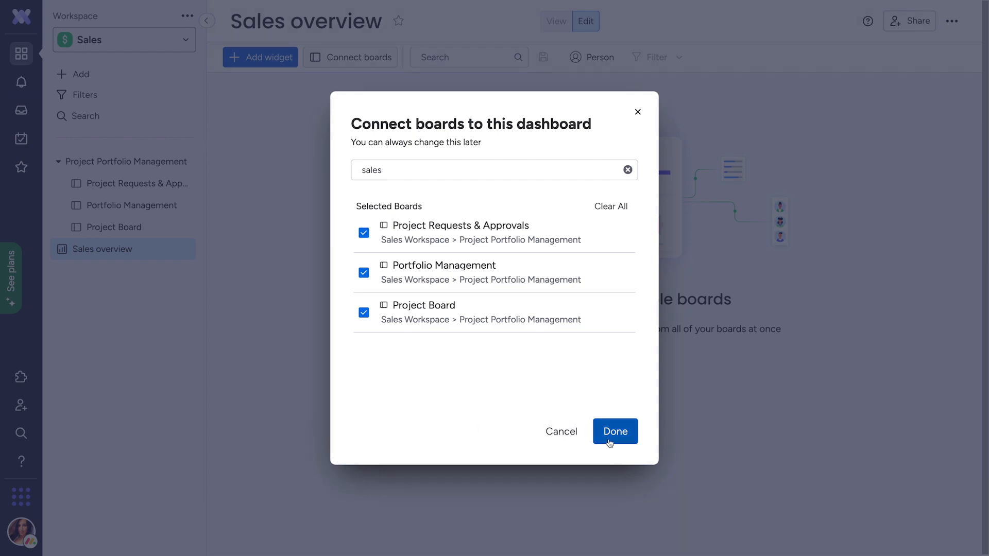
pyautogui.click(613, 432)
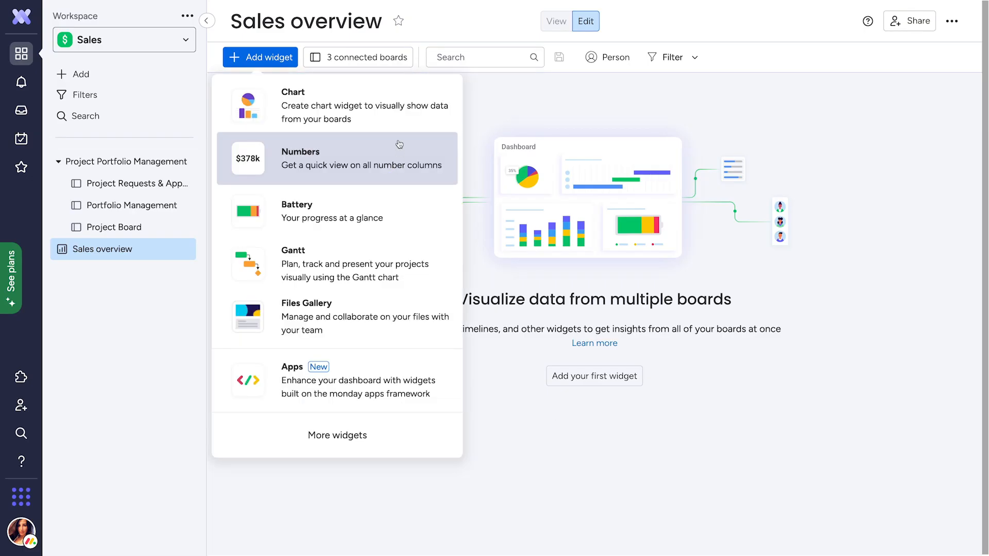
pyautogui.click(293, 104)
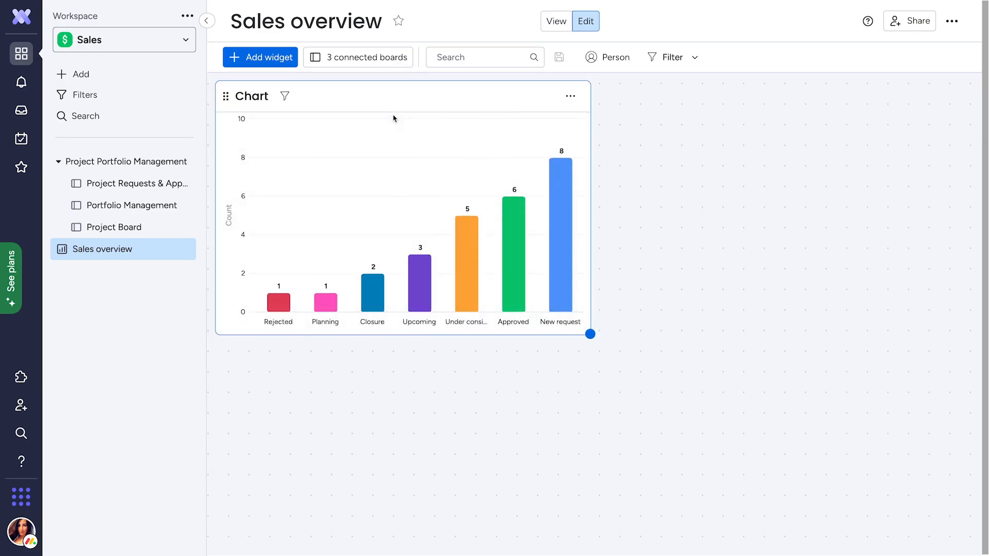